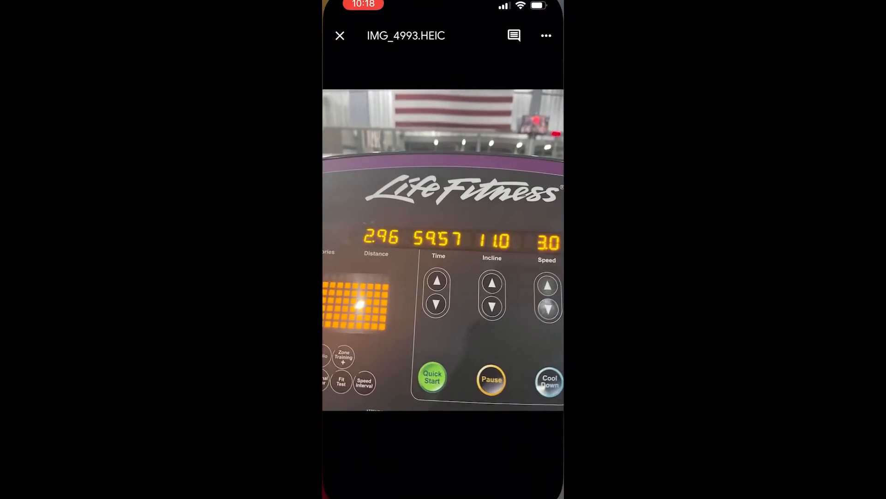
# - Close the IMG_4993.HEIC treadmill photo preview to return to the Drive Home feed
pyautogui.click(339, 36)
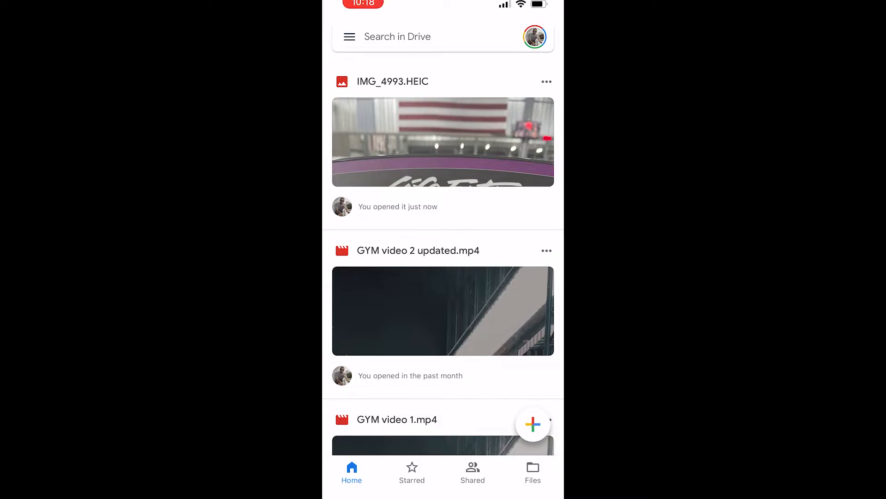
# - Upload the gym mirror selfie from the phone's Recents album
pyautogui.click(532, 423)
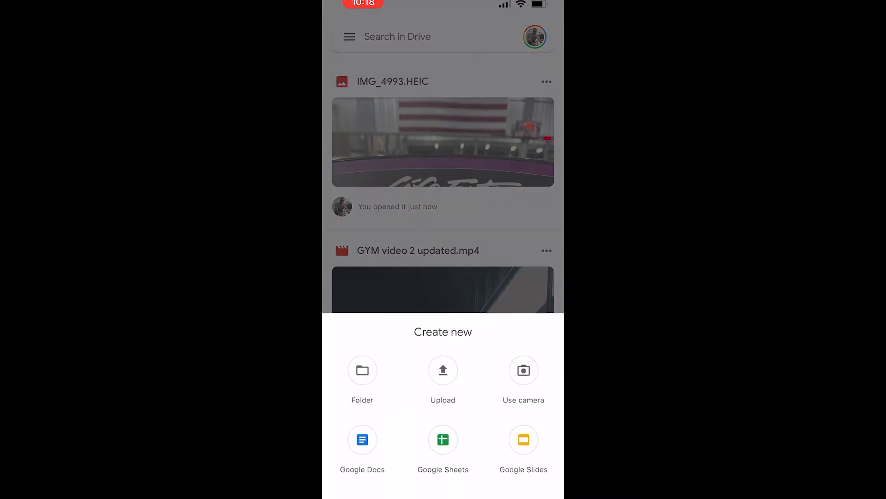
pyautogui.click(443, 370)
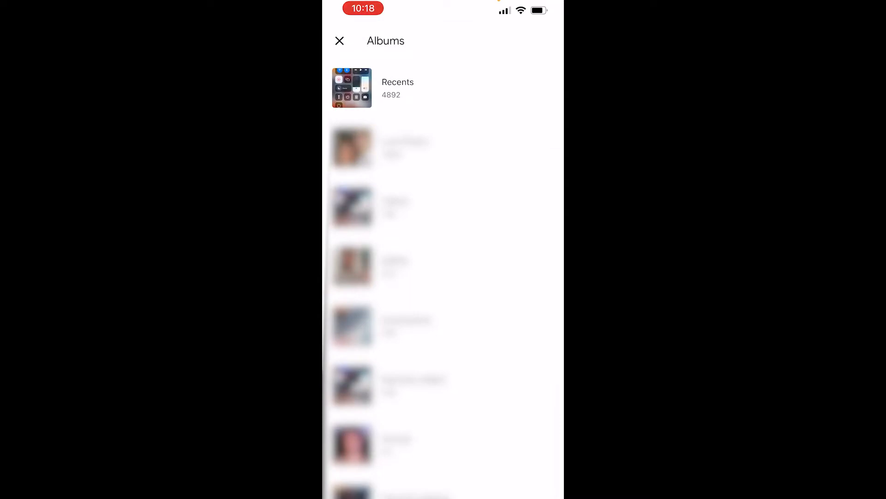
pyautogui.click(340, 41)
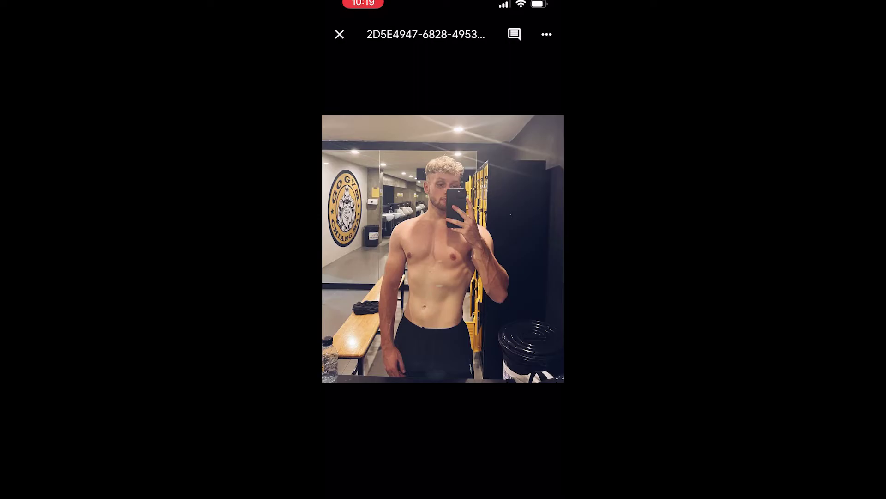
# - Open Manage access for the uploaded locker-room photo, showing Restricted general access
pyautogui.click(546, 34)
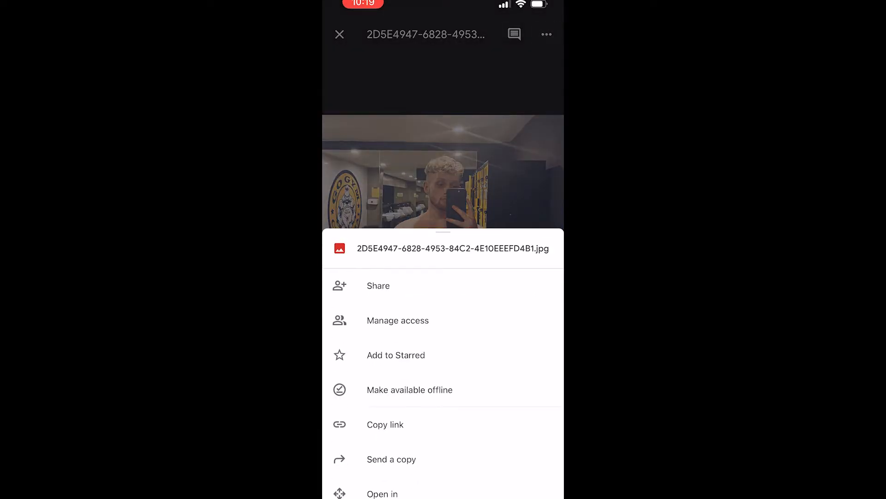
pyautogui.click(378, 285)
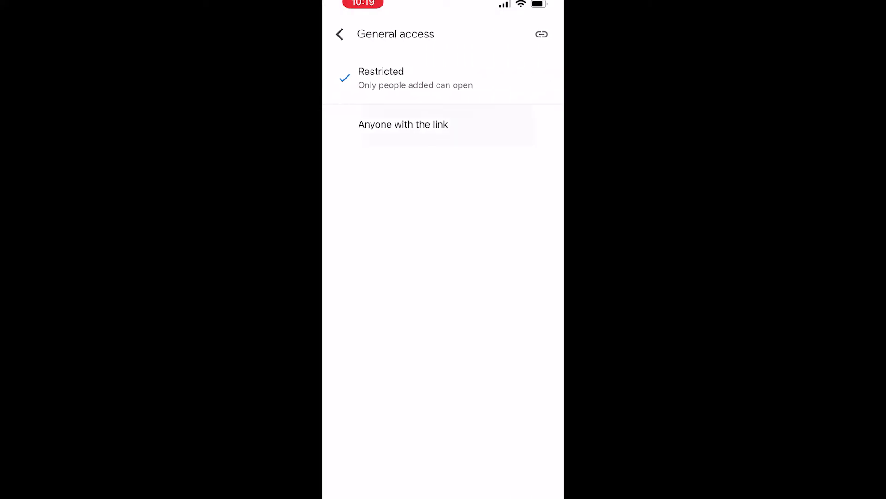
# - Set general access to 'Anyone with the link' as Viewer and copy the link
pyautogui.click(403, 125)
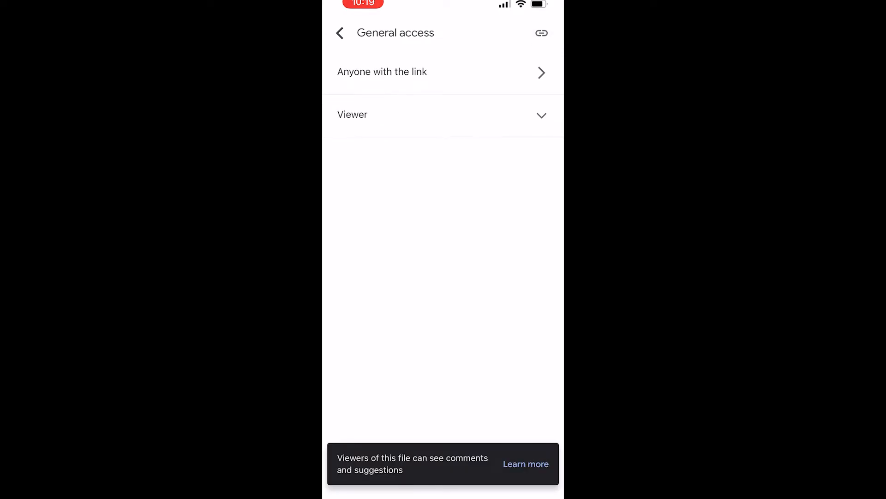
pyautogui.click(541, 33)
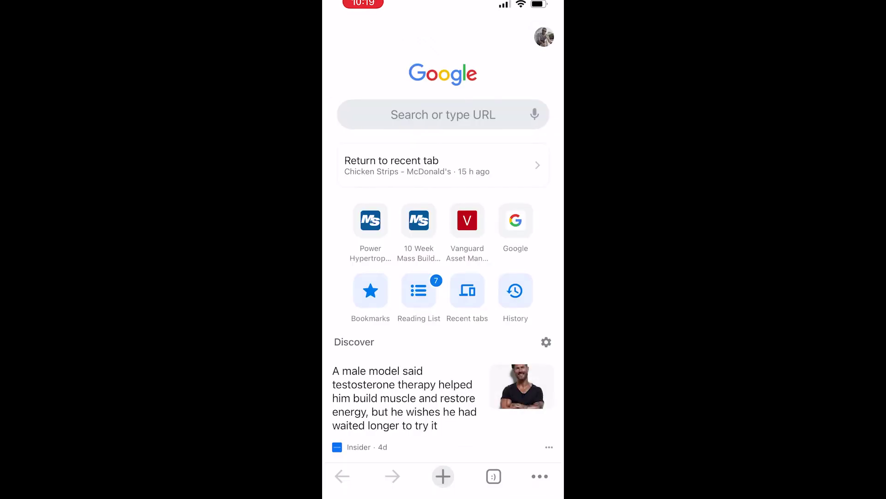
# - Open the copied Drive share link from Chrome's address bar suggestion
pyautogui.click(442, 114)
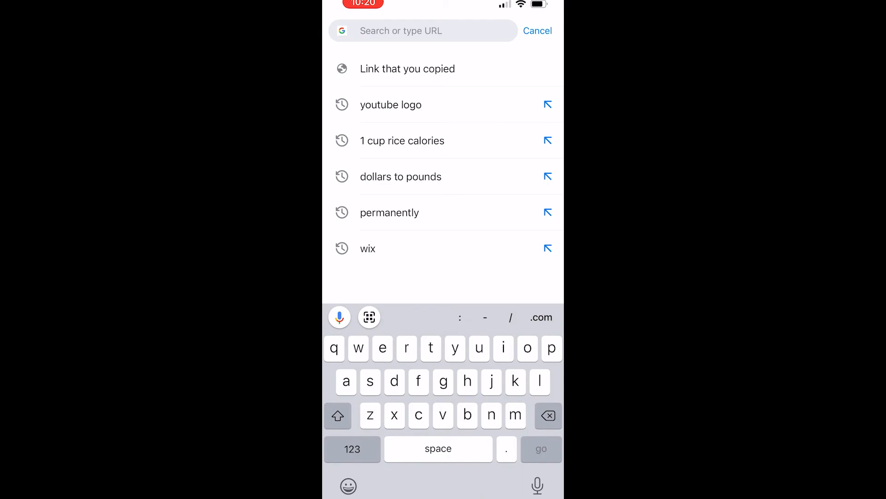
pyautogui.click(407, 68)
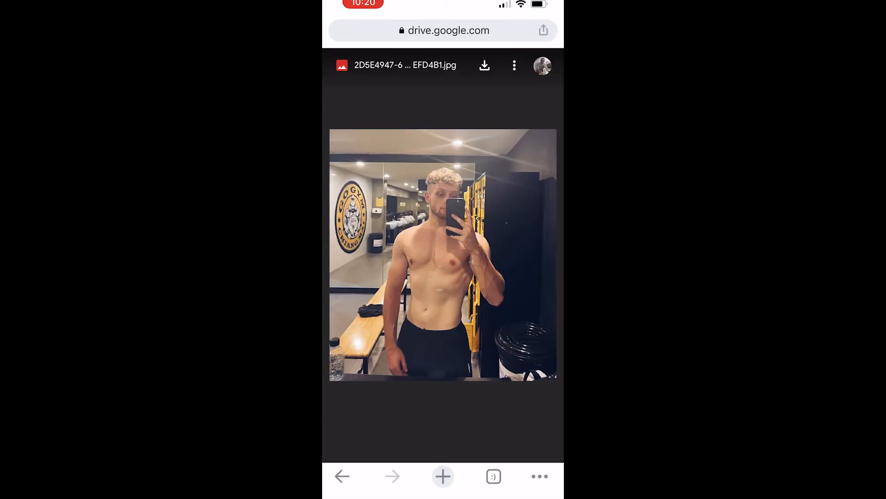